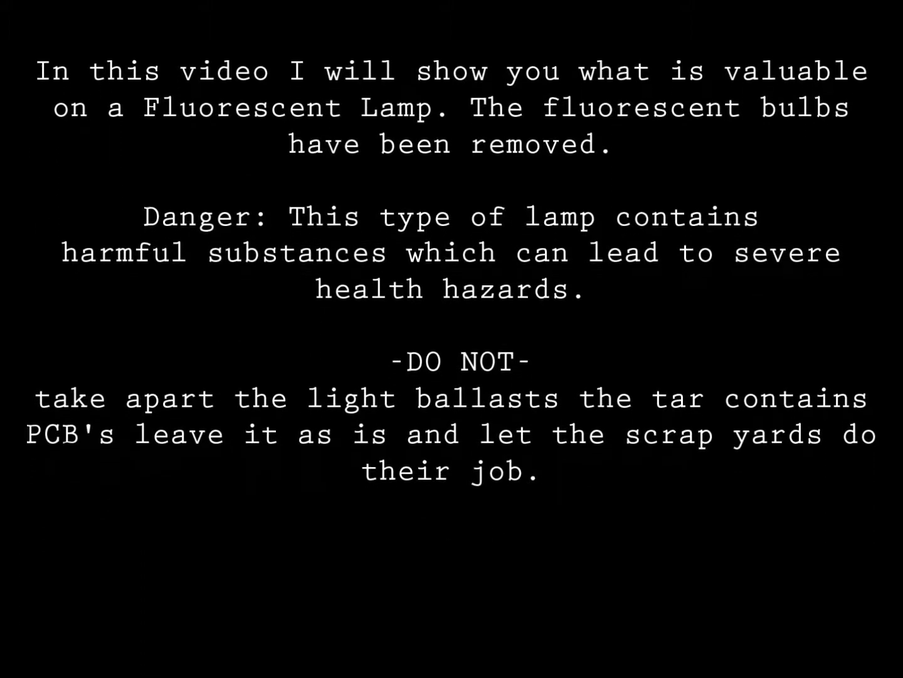
scroll(up, 3)
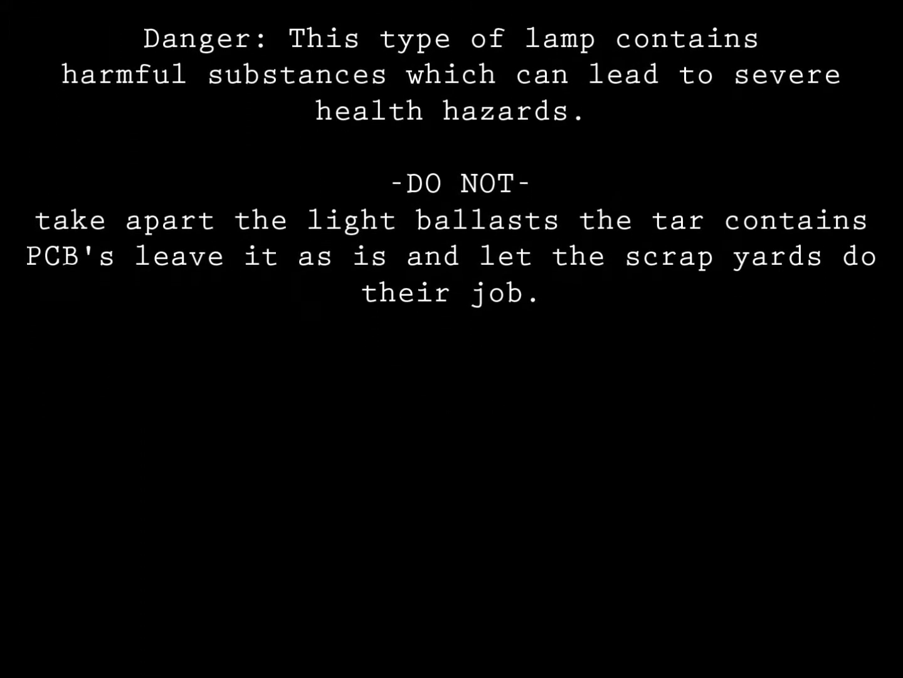
scroll(up, 3)
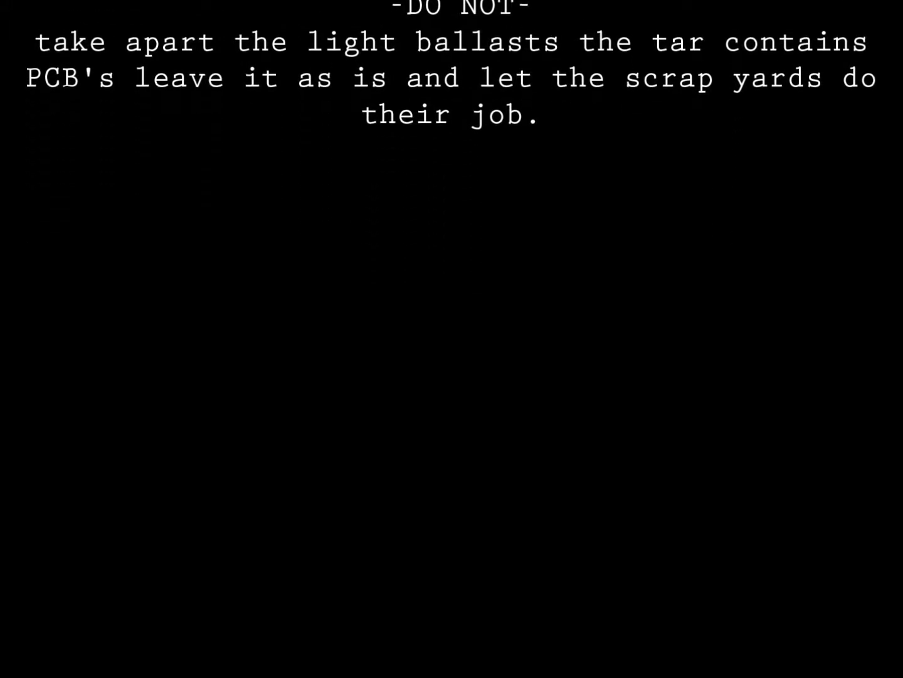